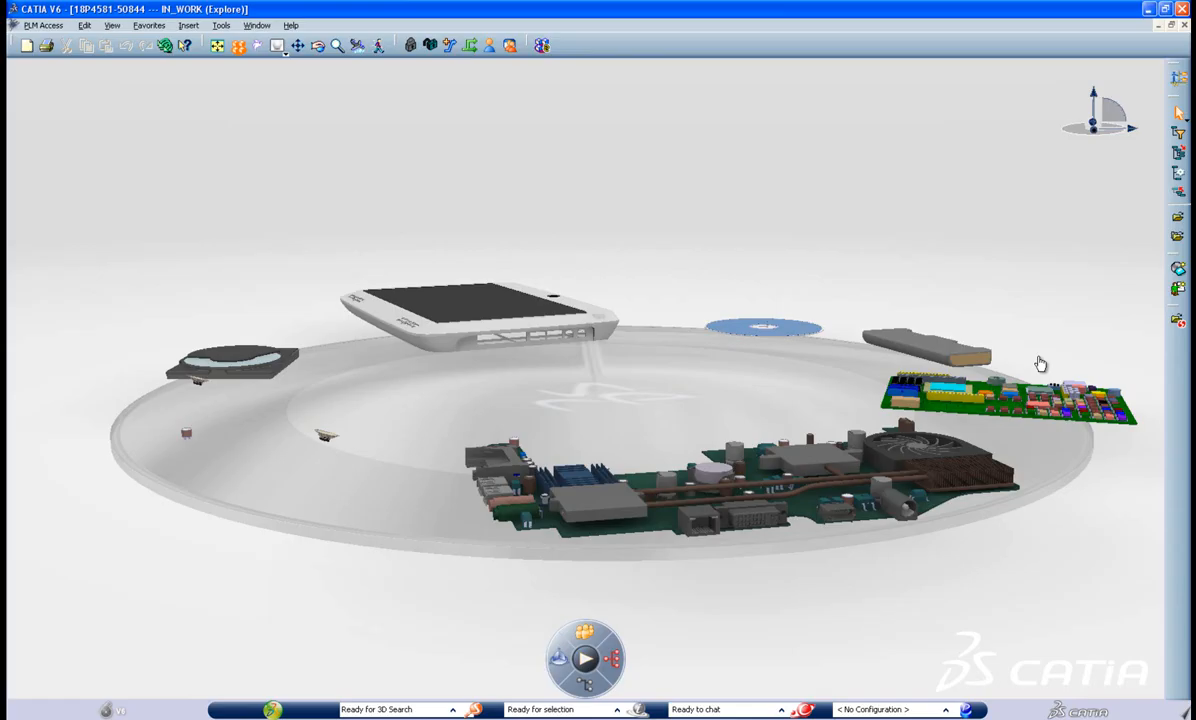
Rotate the product carousel until the handheld device product faces front.
drag(1040, 364, 810, 356)
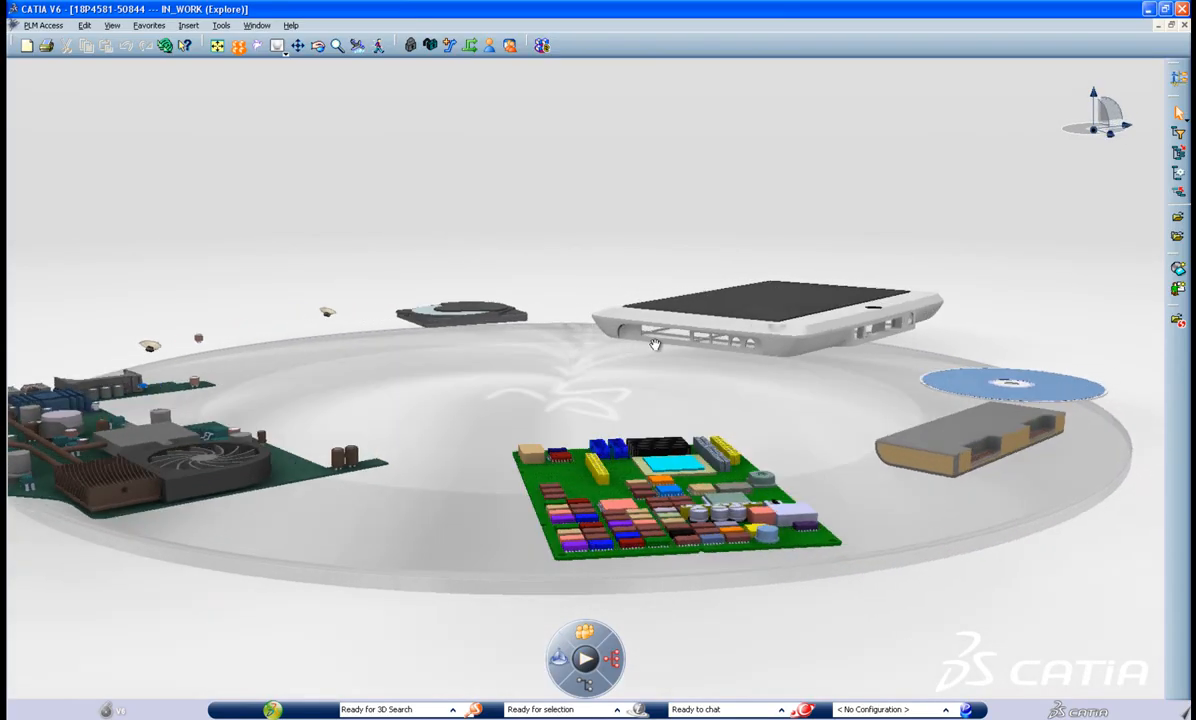
drag(656, 344, 544, 350)
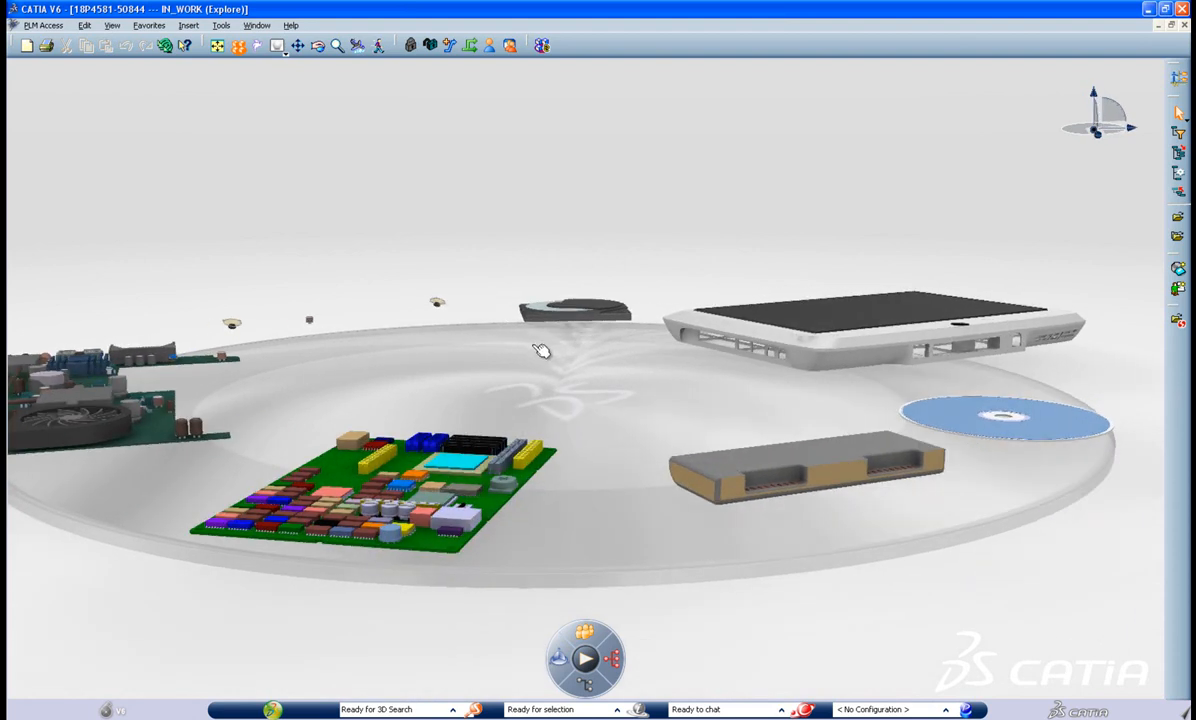
mouse_move(616, 408)
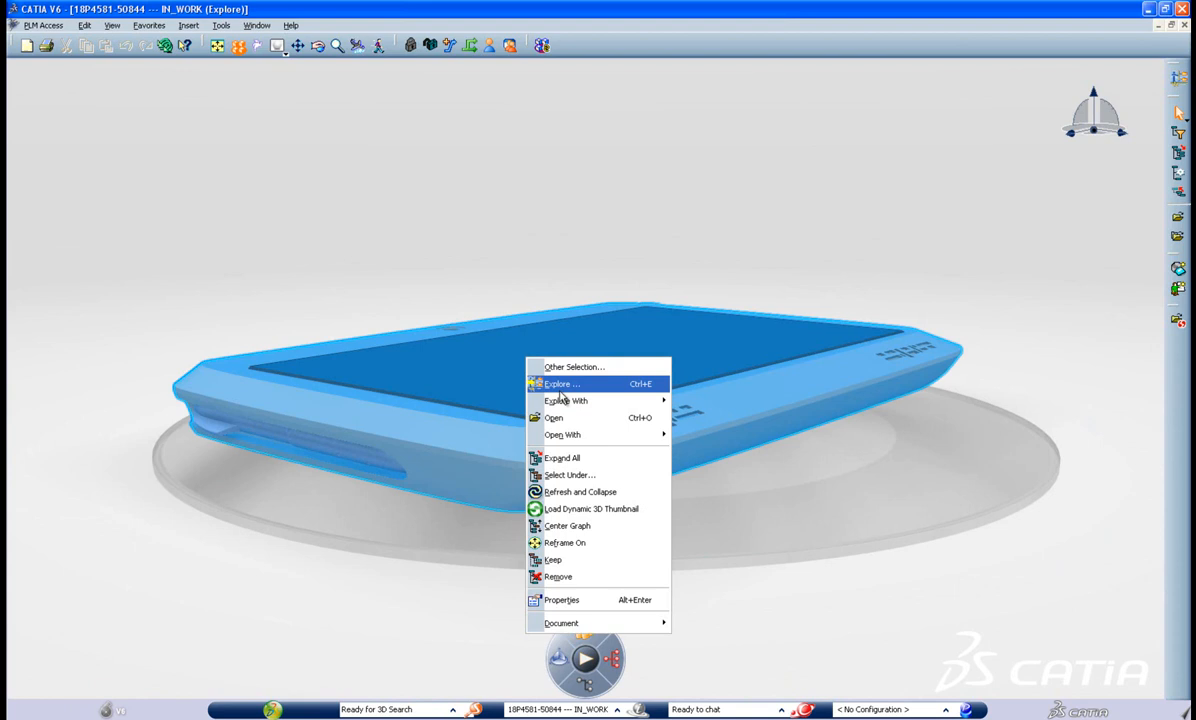
mouse_move(554, 418)
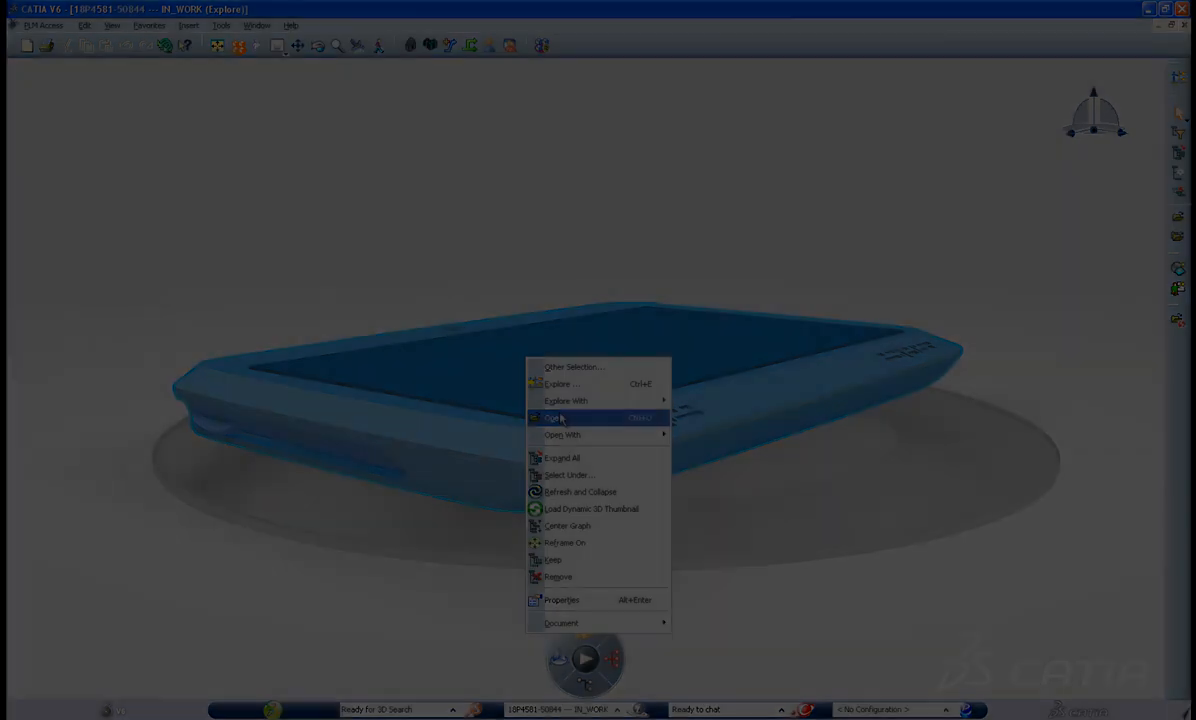
Open the handheld device assembly, select its circuit board and start the IDF export.
click(556, 418)
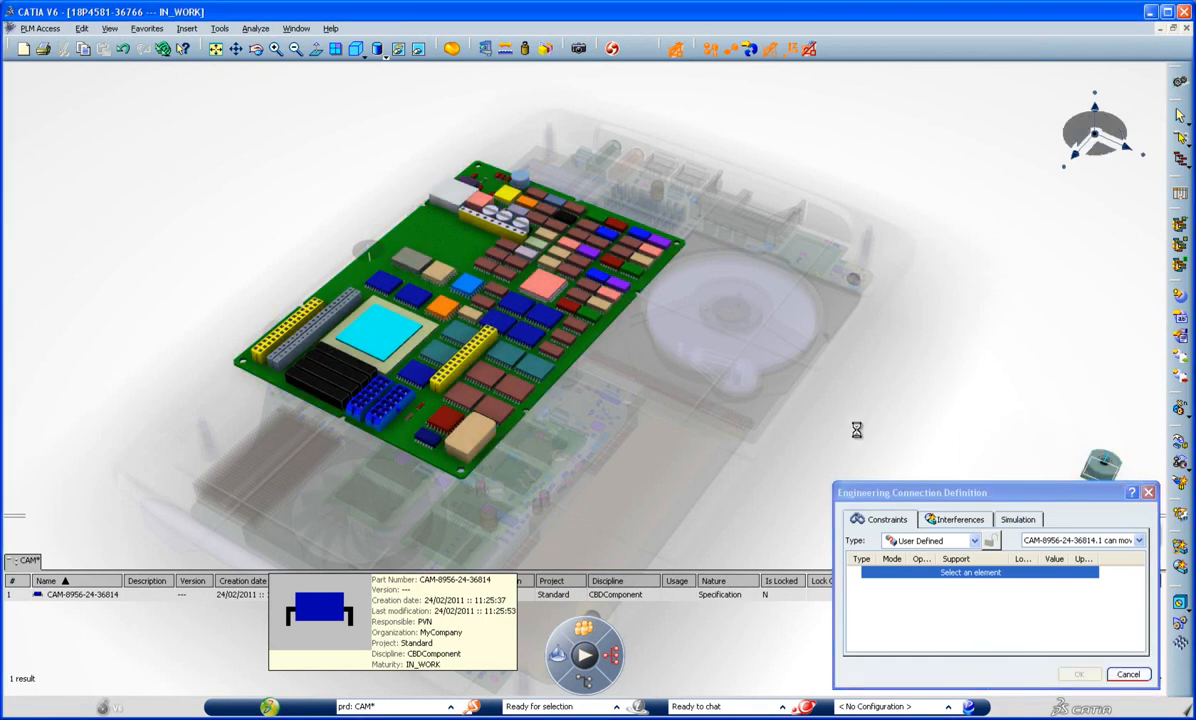
click(368, 260)
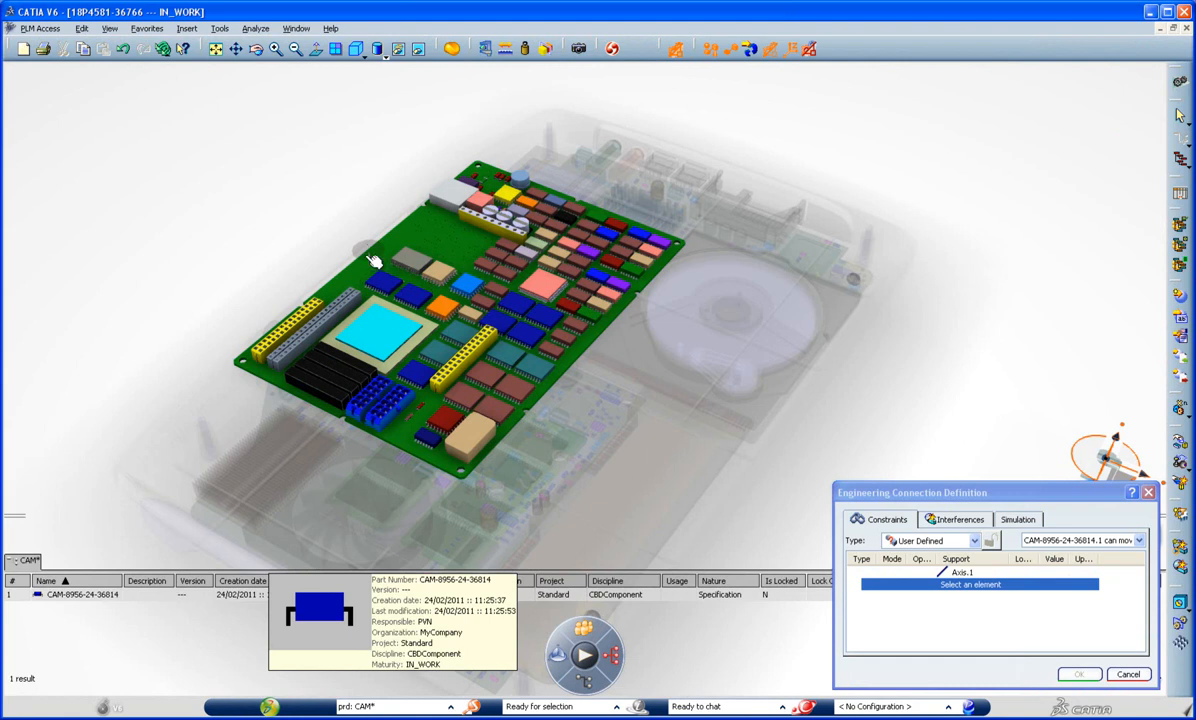
click(370, 260)
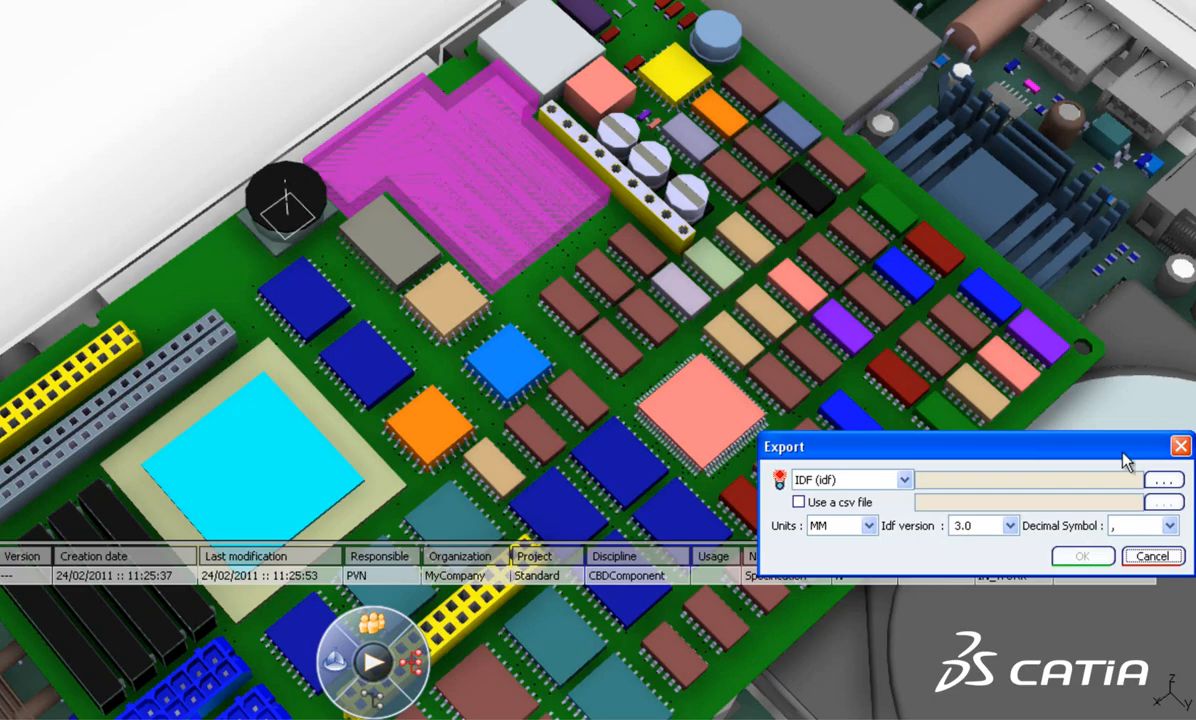
Store the IDF file in ENOVIA Designer Central as document PCB698966.
click(1164, 478)
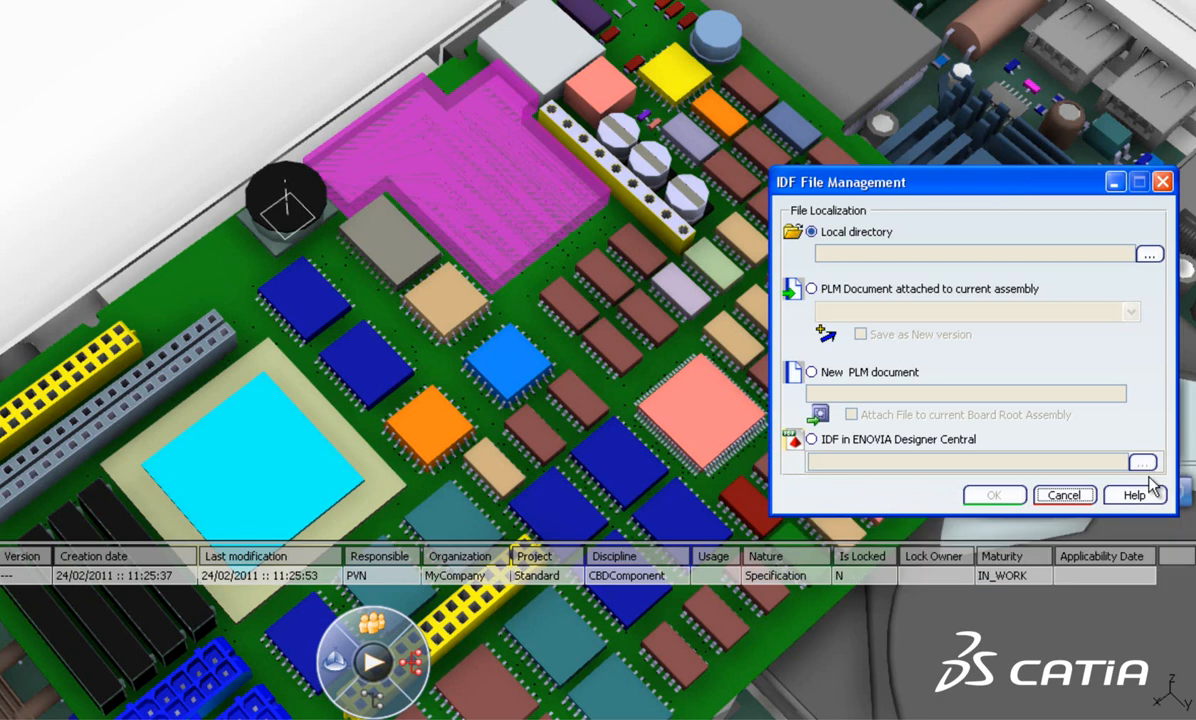
mouse_move(886, 426)
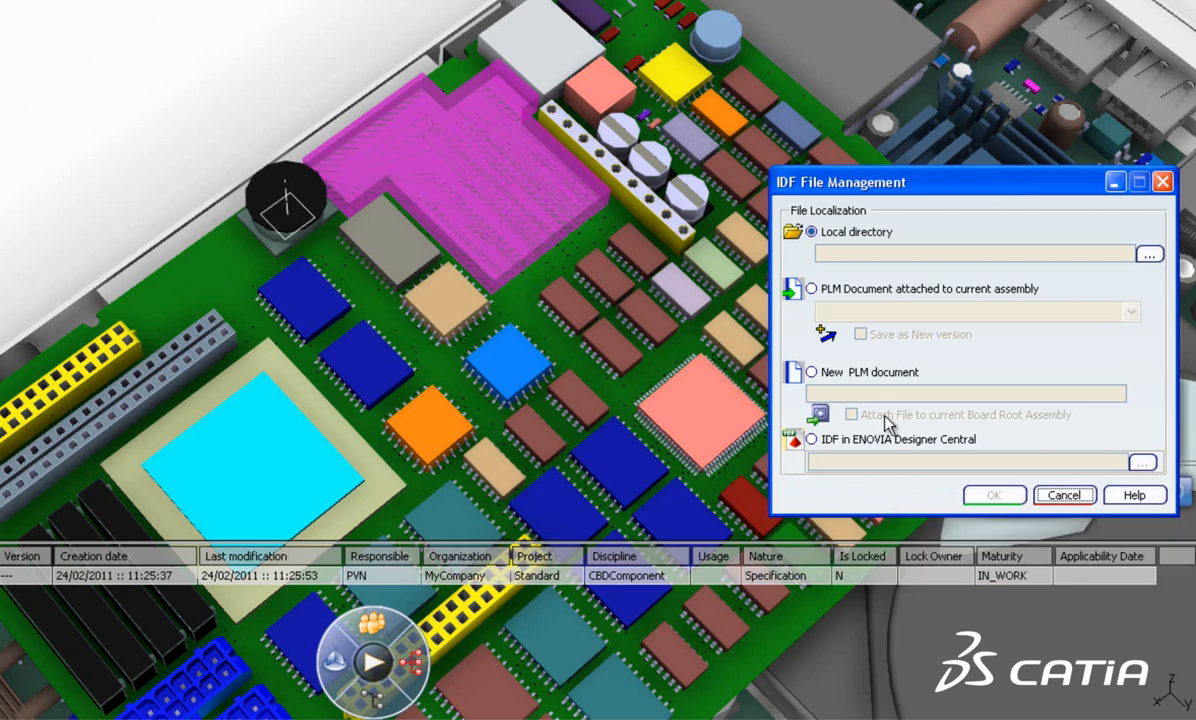
click(812, 440)
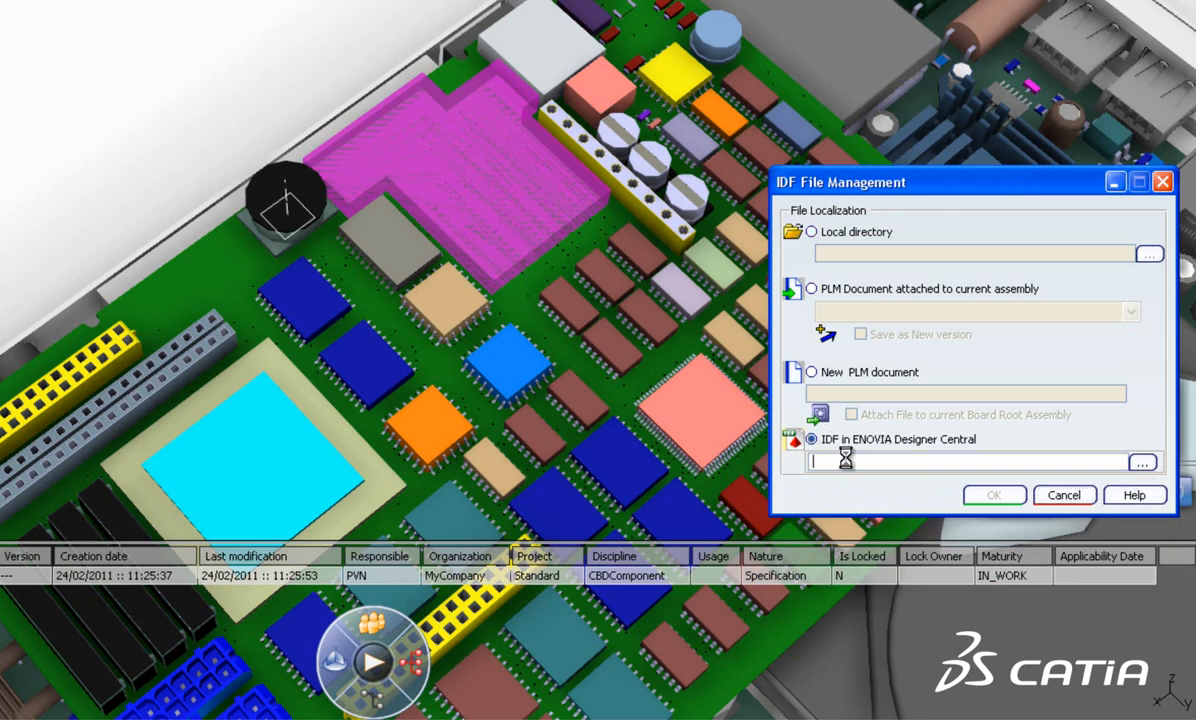
text(PCB698966)
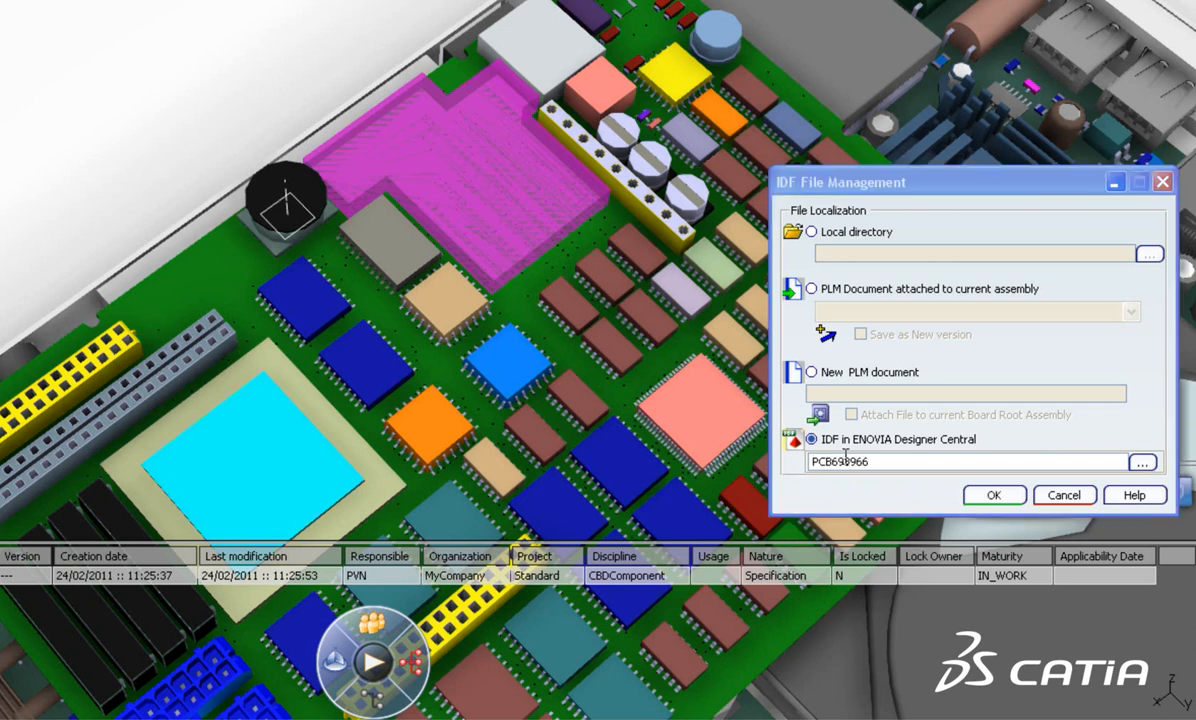
click(994, 496)
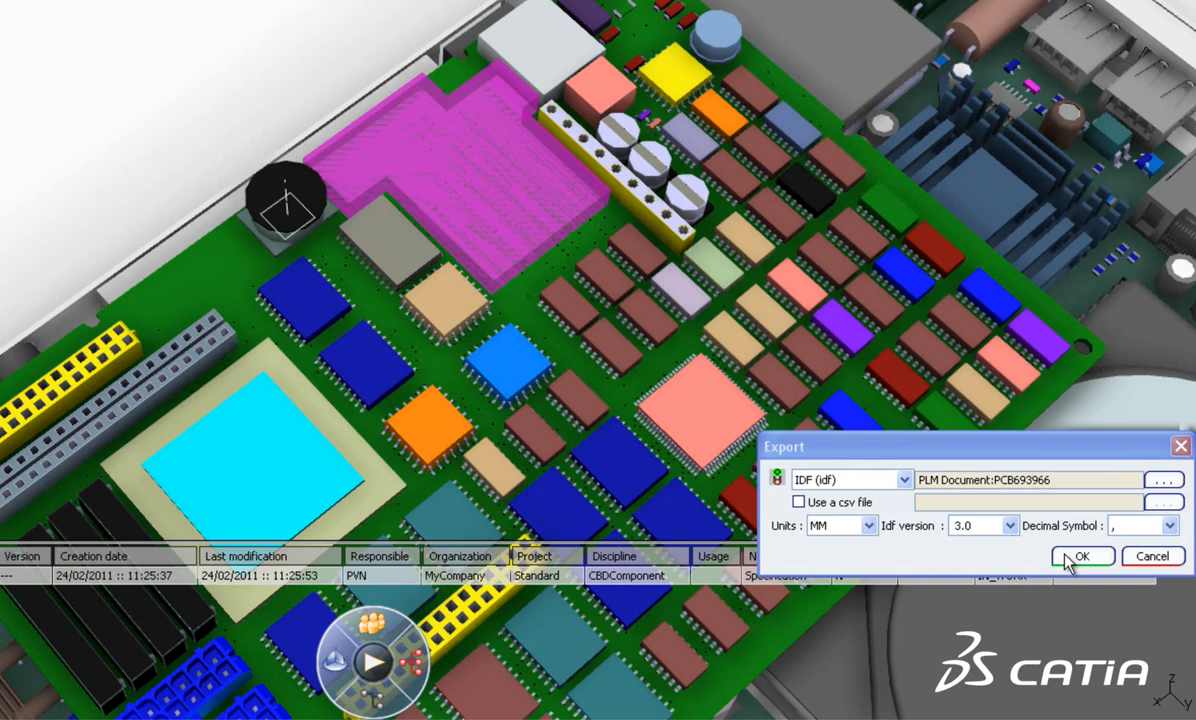
Run the IDF export and acknowledge the success message.
click(1084, 556)
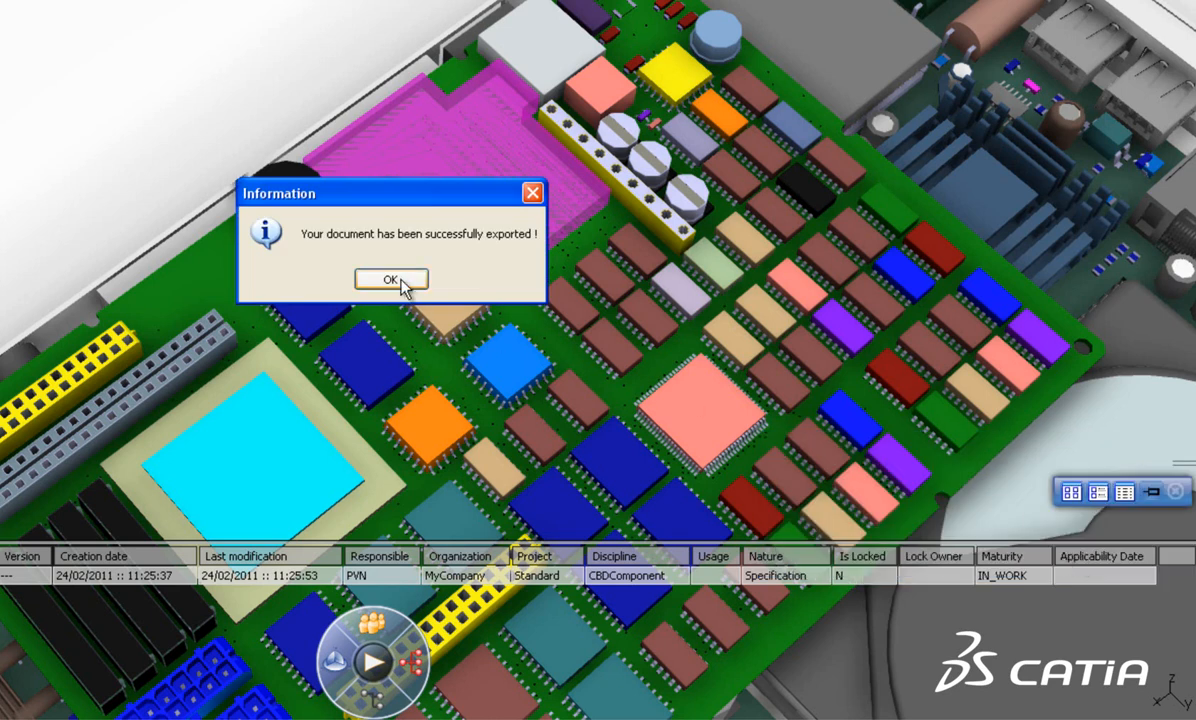
click(390, 280)
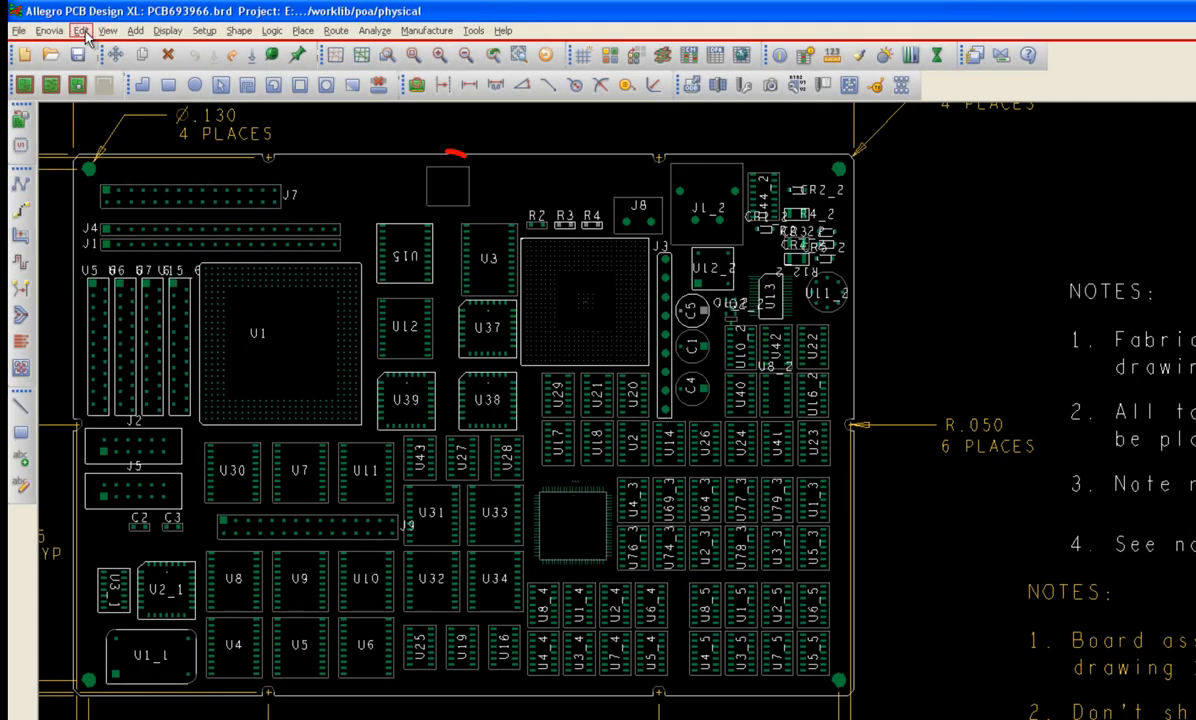
Start Save IDF in Allegro and mark the IDF Model row for saving.
click(50, 30)
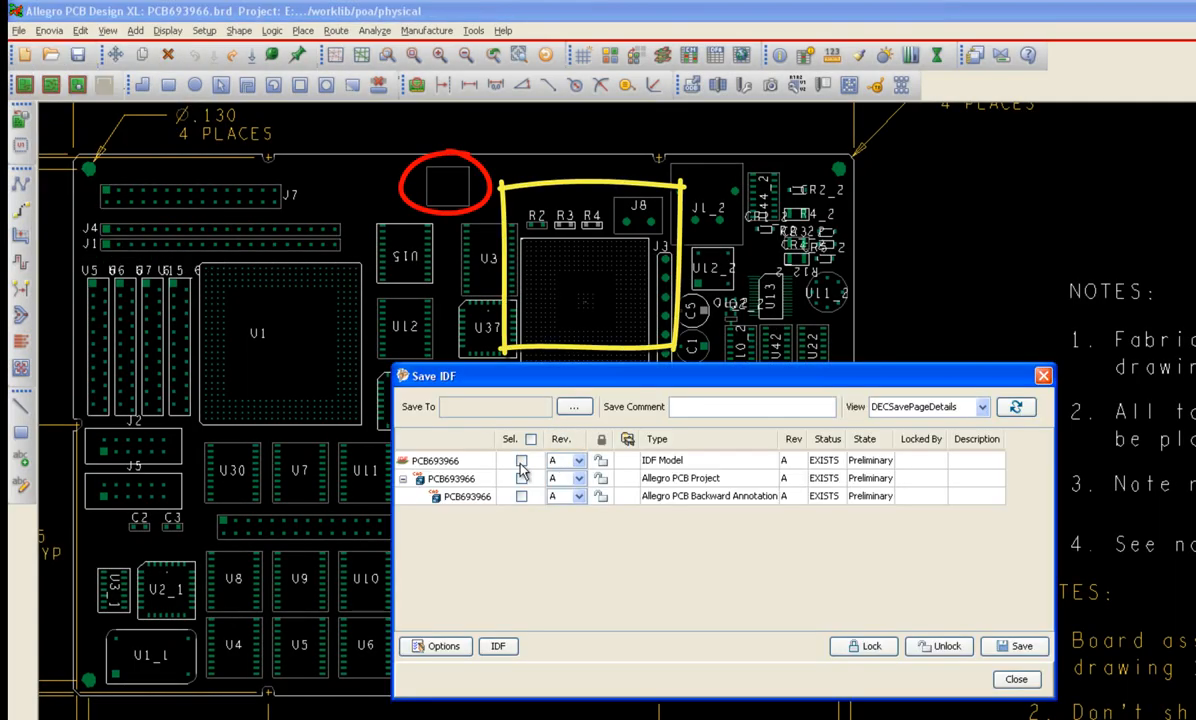
click(520, 460)
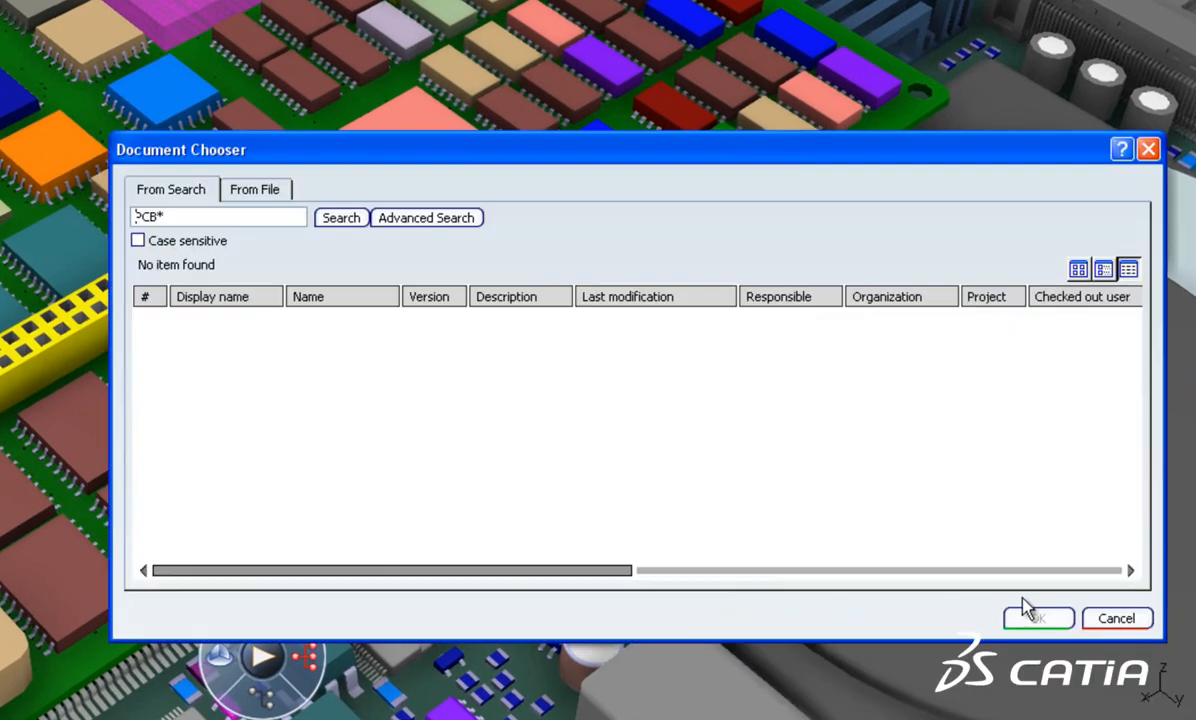
Search ENOVIA for PCB* documents and choose PCB693966 version A.1.
click(340, 216)
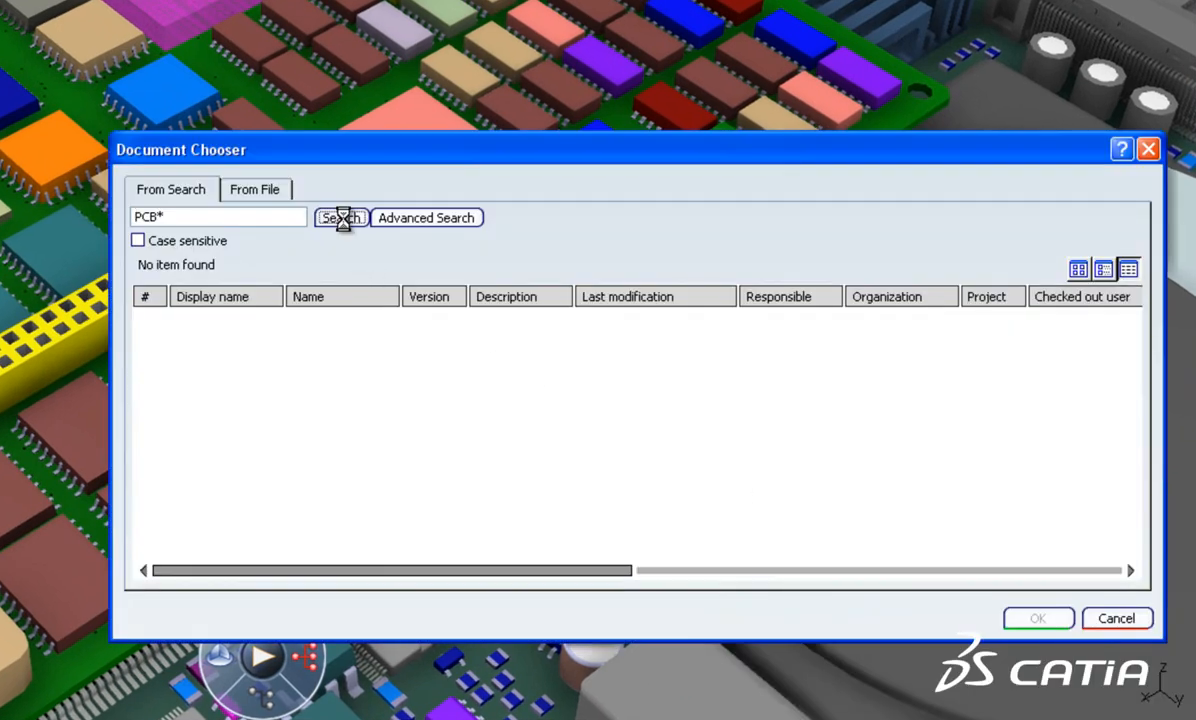
click(340, 216)
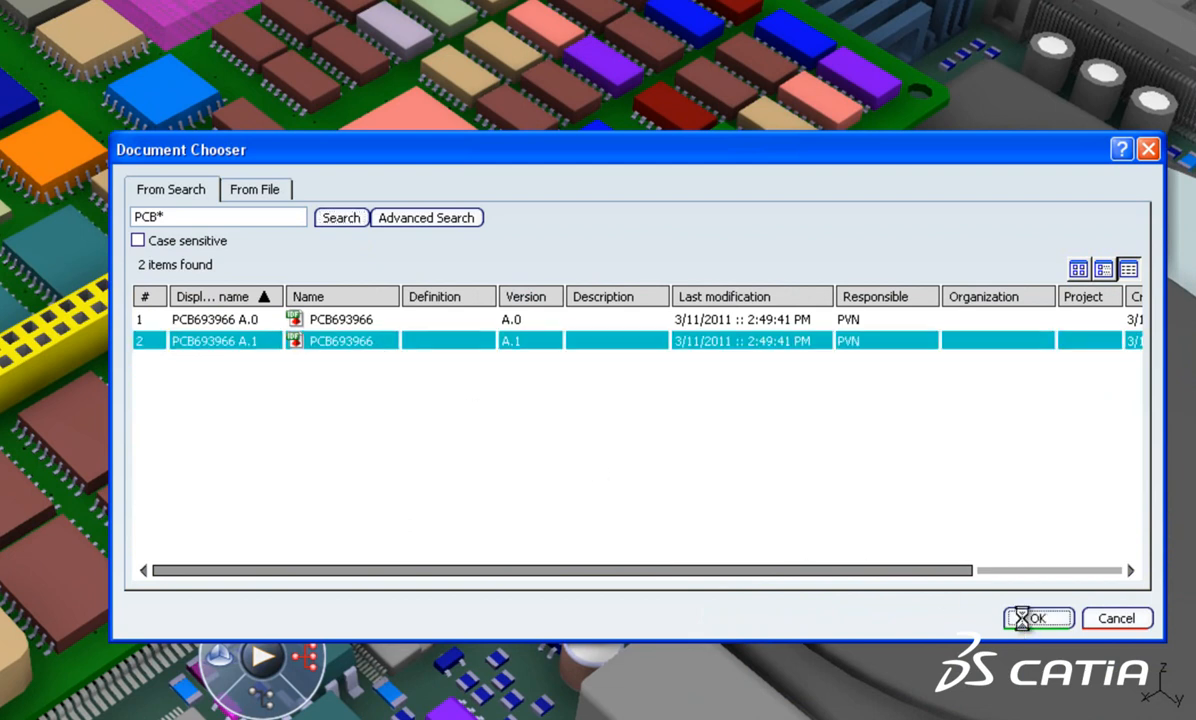
click(1036, 618)
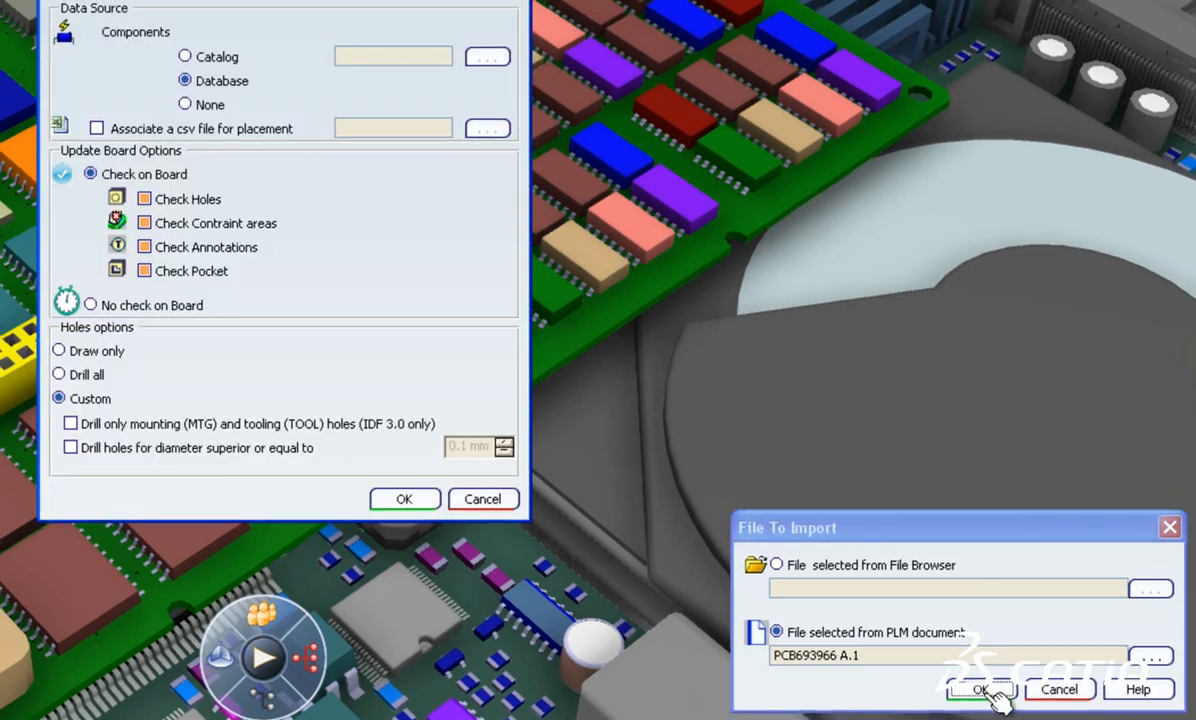
Confirm the IDF file to import and run the circuit board update.
click(990, 690)
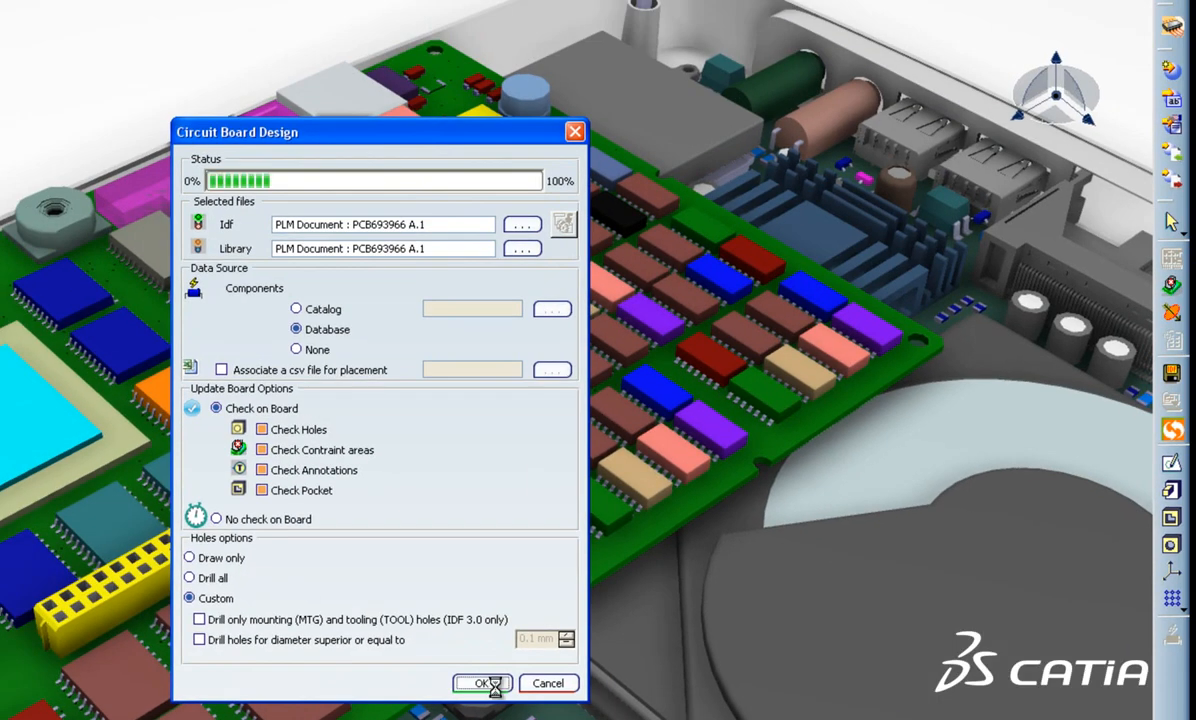
click(484, 684)
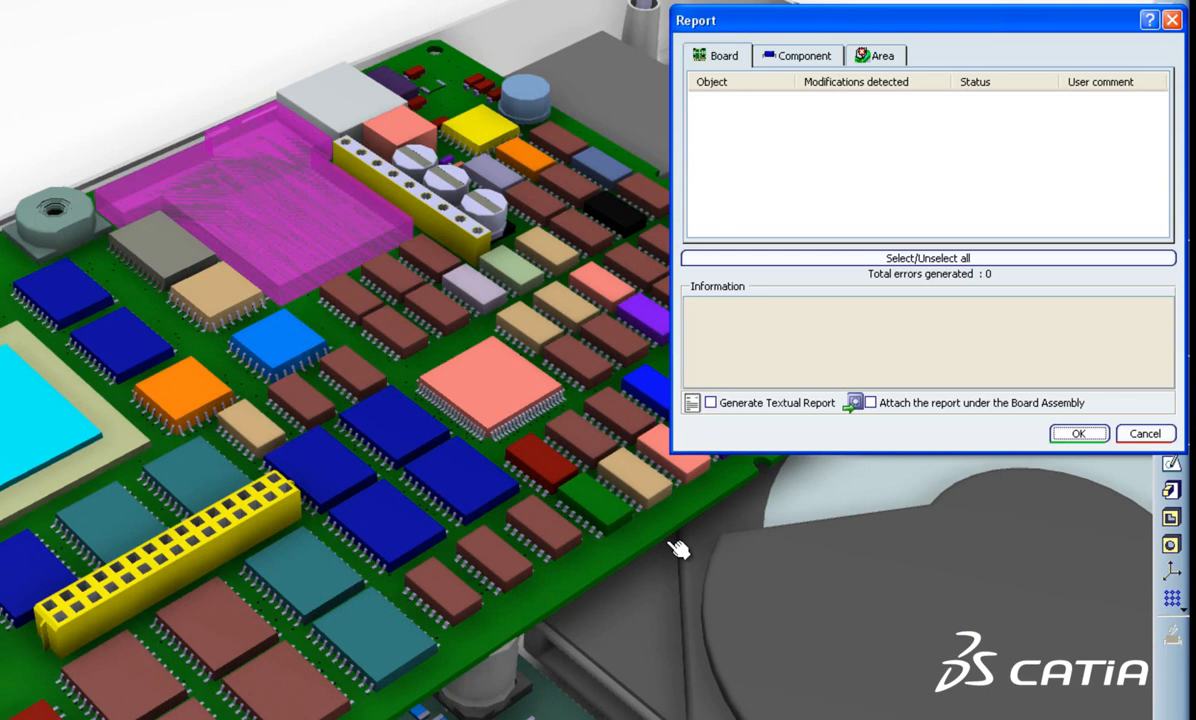
Validate all five component modifications and apply them with a textual report generated.
click(798, 56)
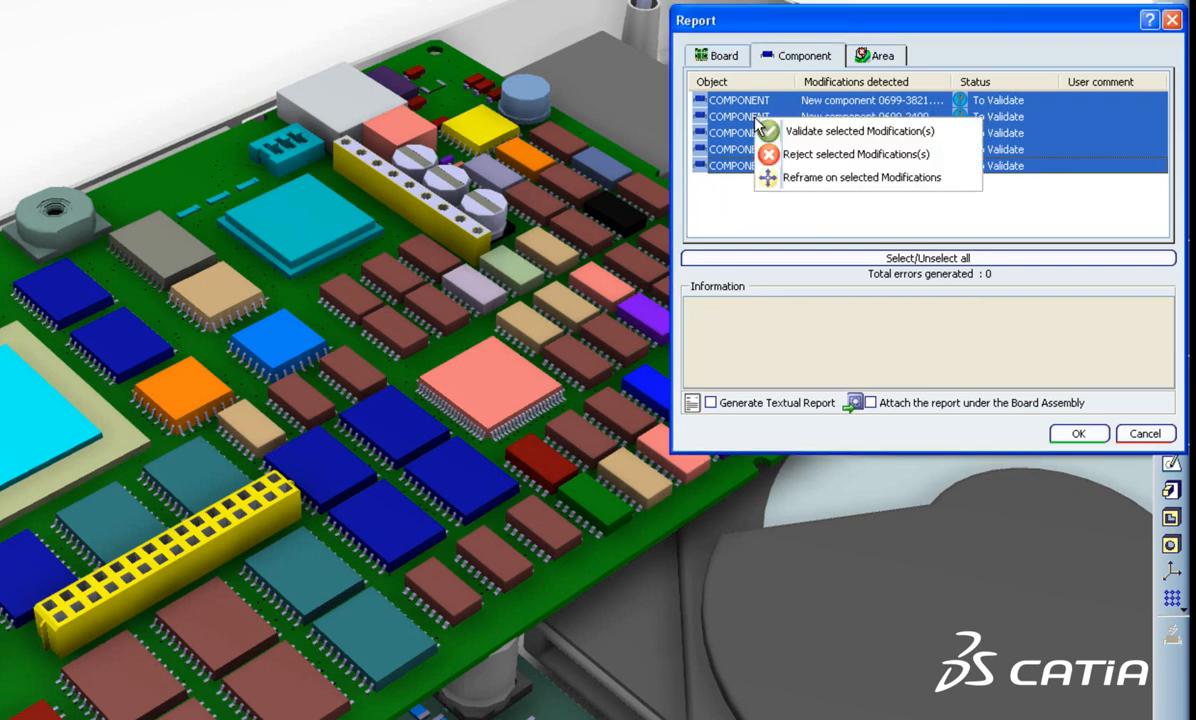
click(860, 132)
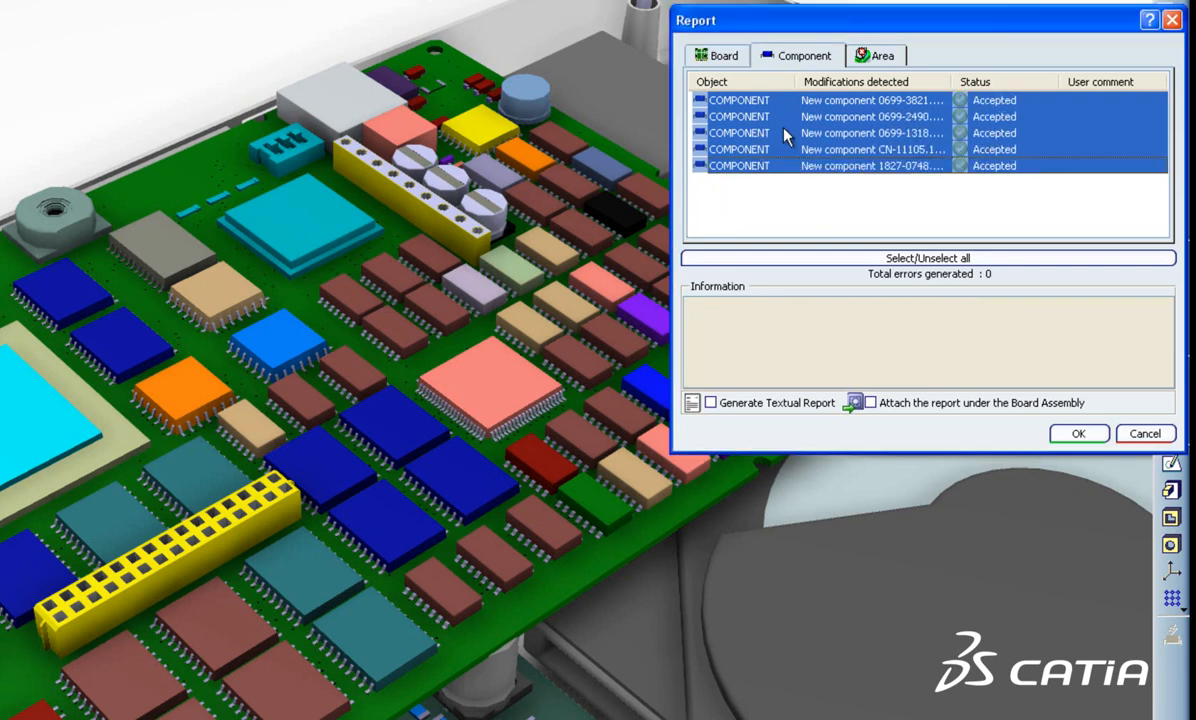
mouse_move(776, 414)
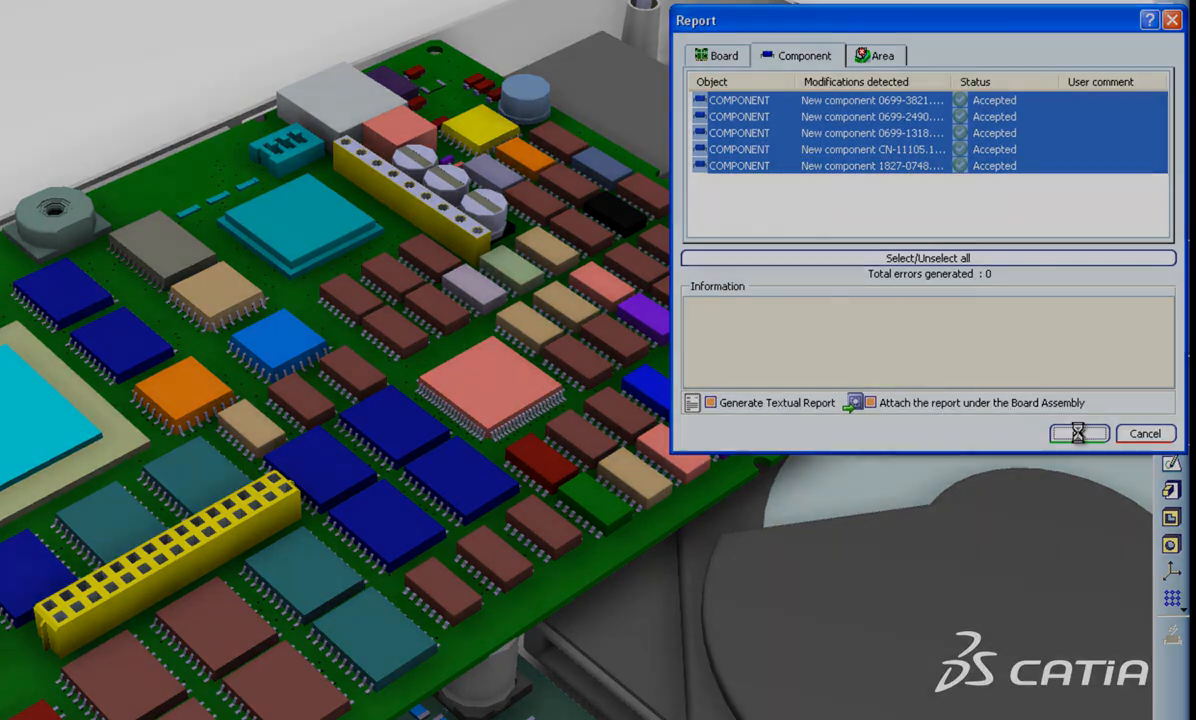
click(1068, 432)
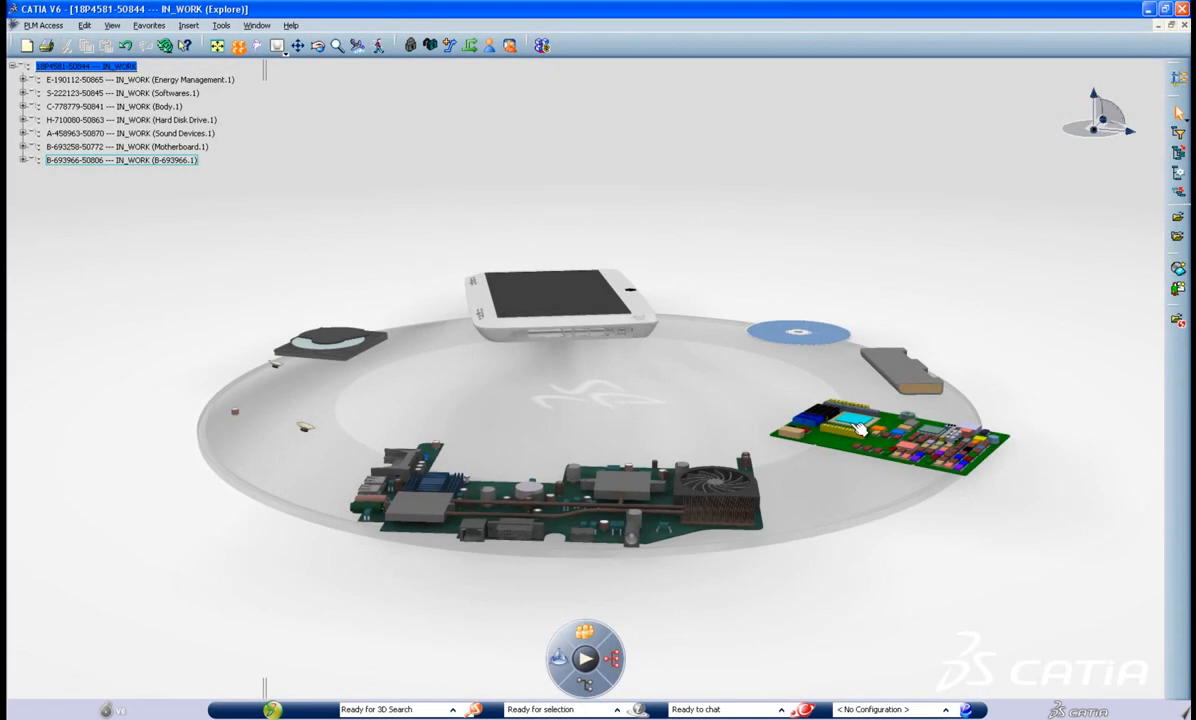
Expand the updated board node and open Report_20110311174524.txt from its context menu.
click(16, 160)
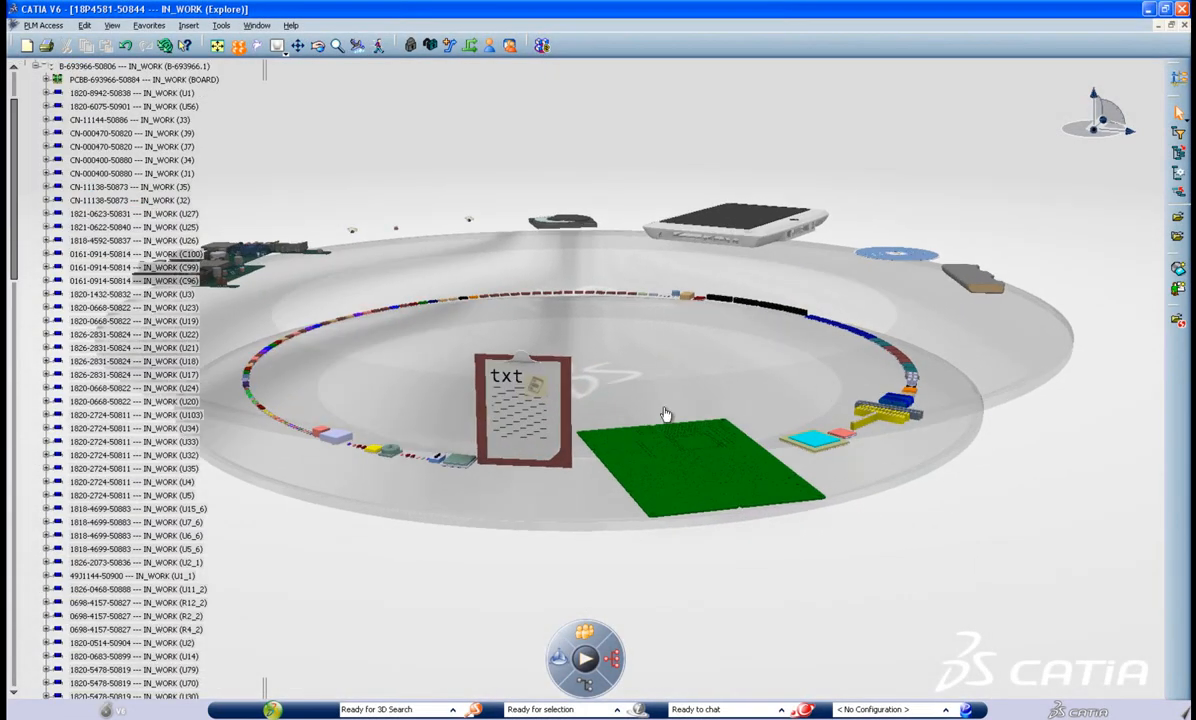
right_click(516, 410)
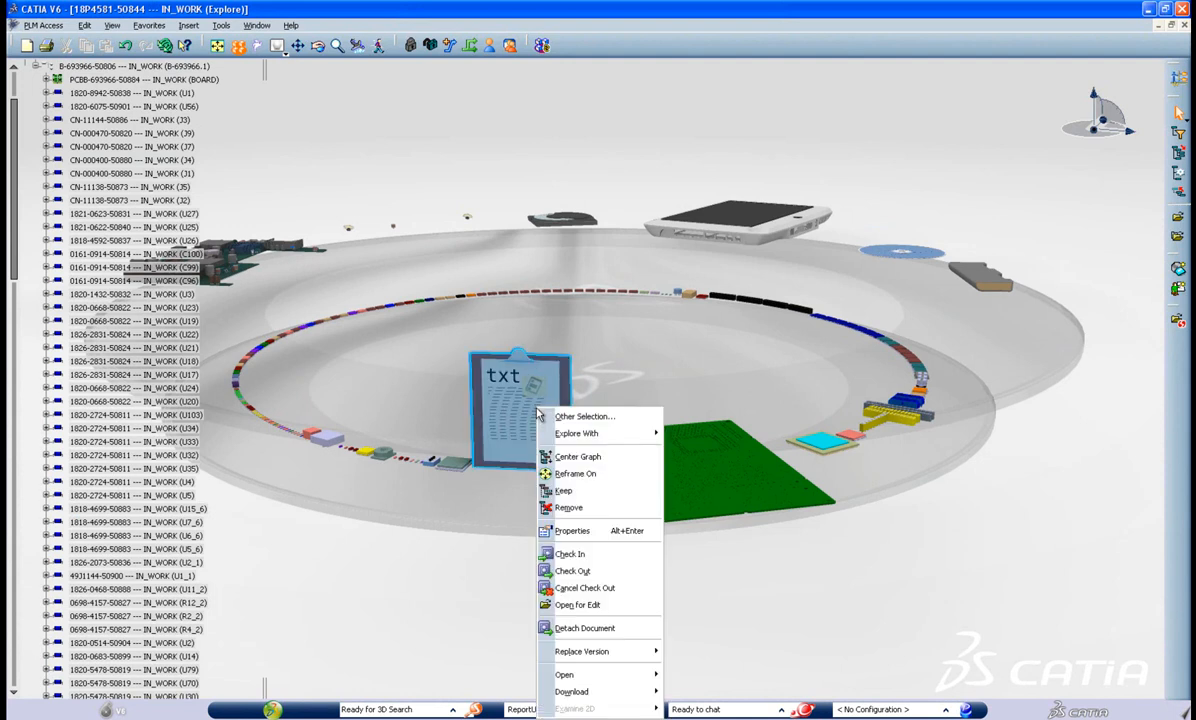
mouse_move(584, 676)
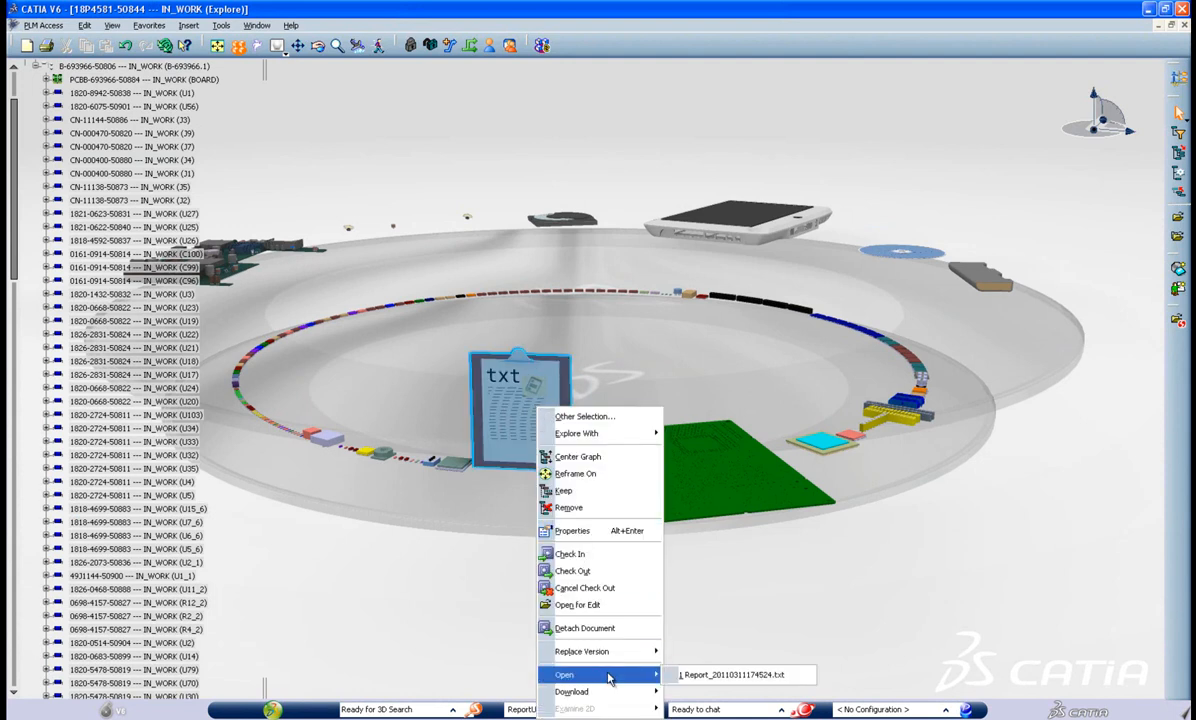
click(740, 676)
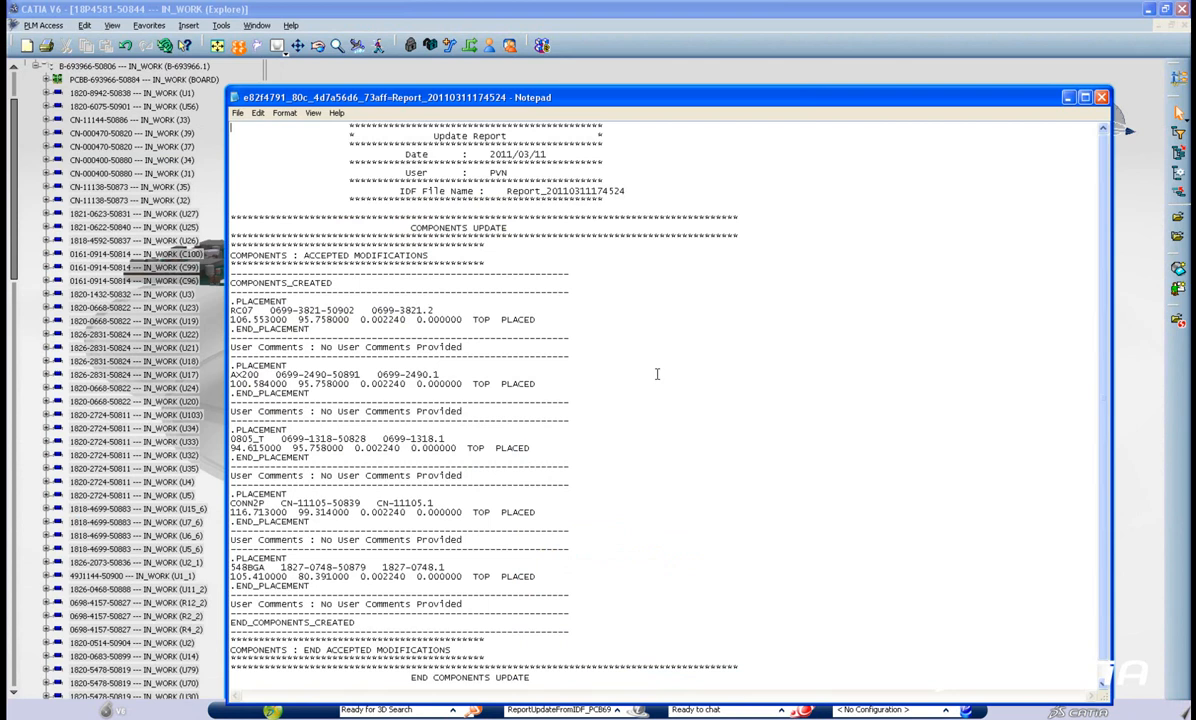
mouse_move(728, 336)
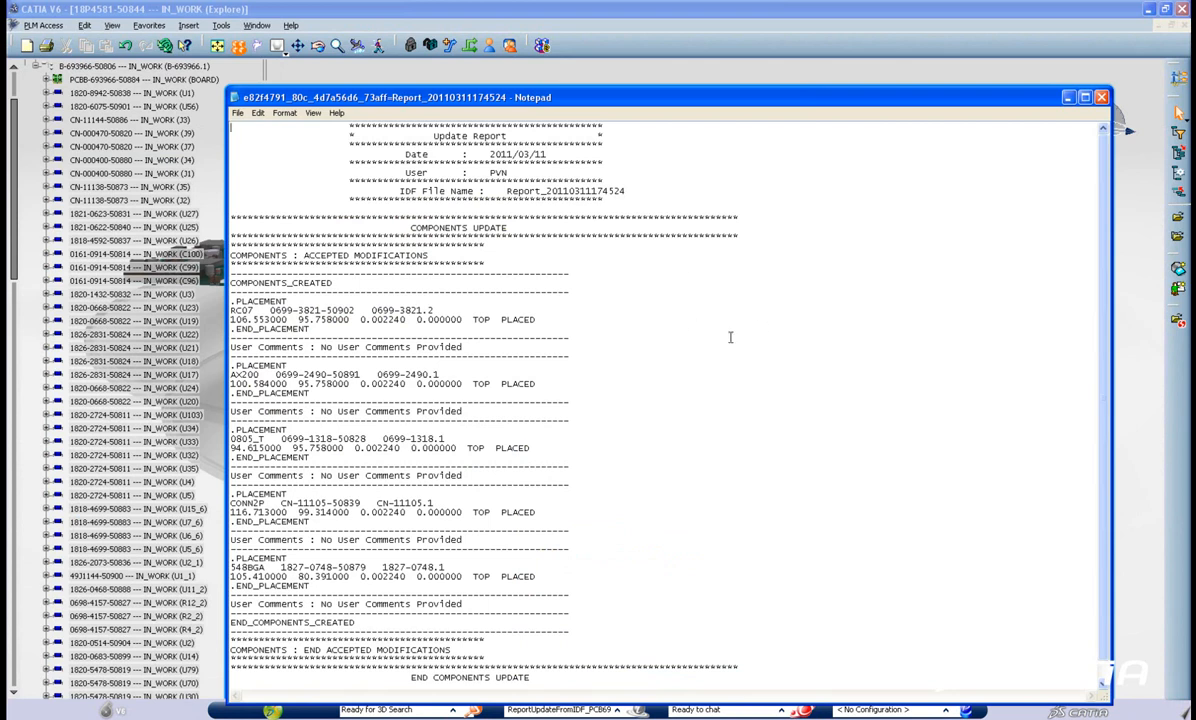
scroll(down, 3)
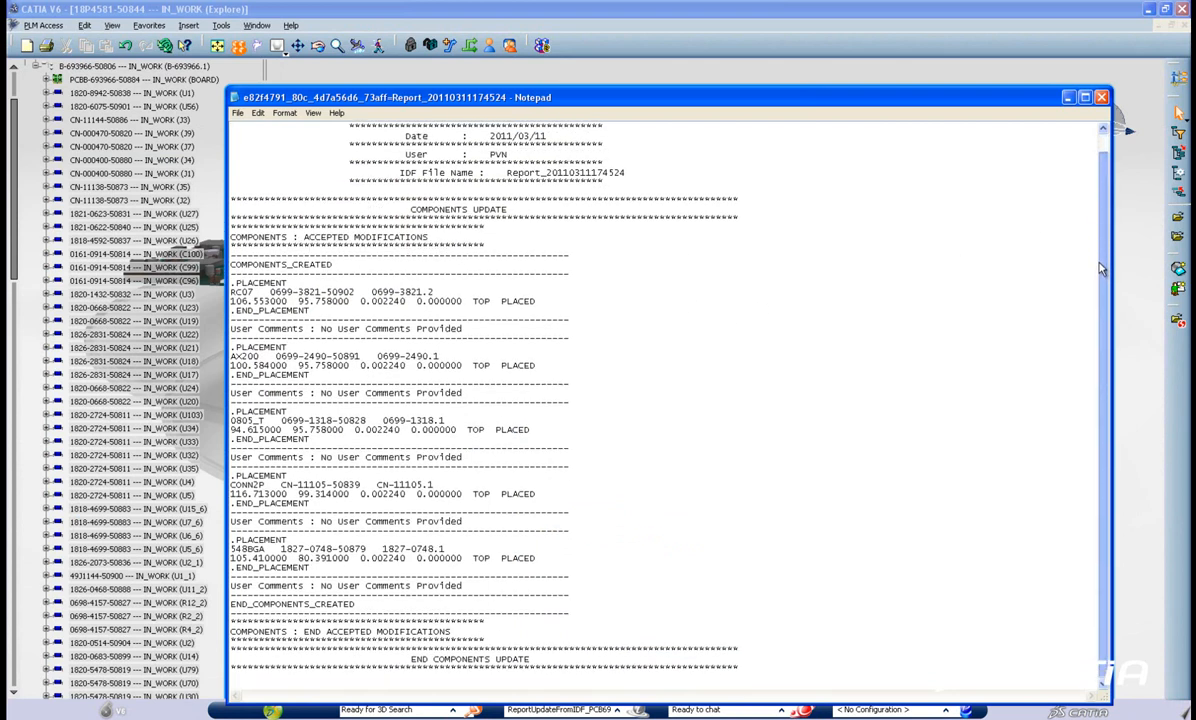